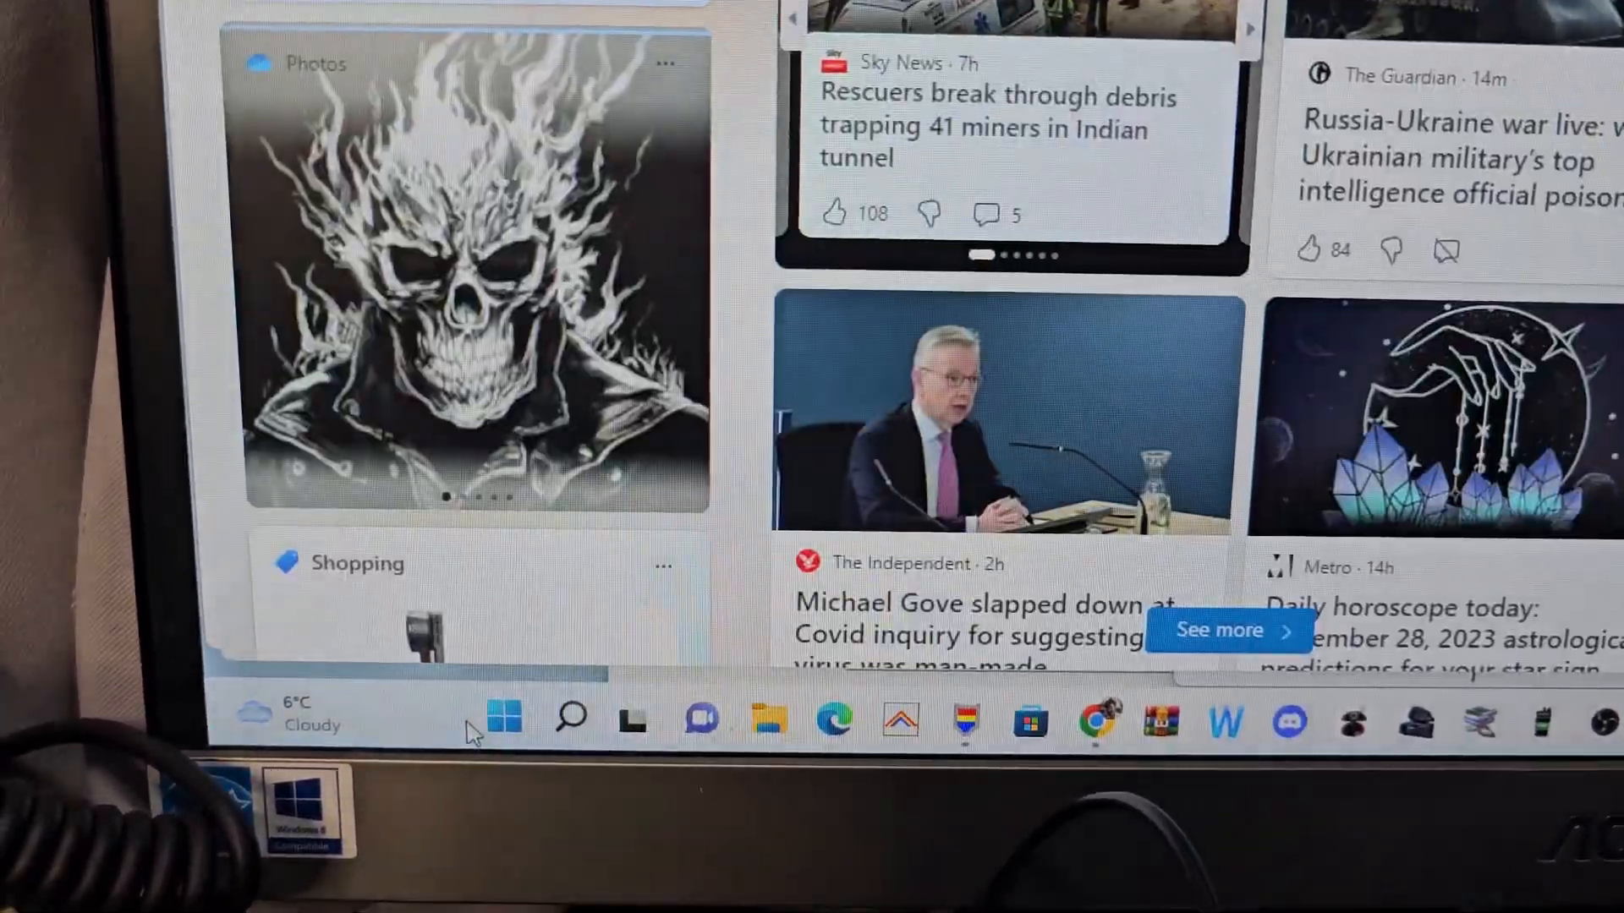
Bring the ARC536PRO Virtual Control window showing 434.550 MHz into view
{"action": "right_click", "coordinate": [504, 718]}
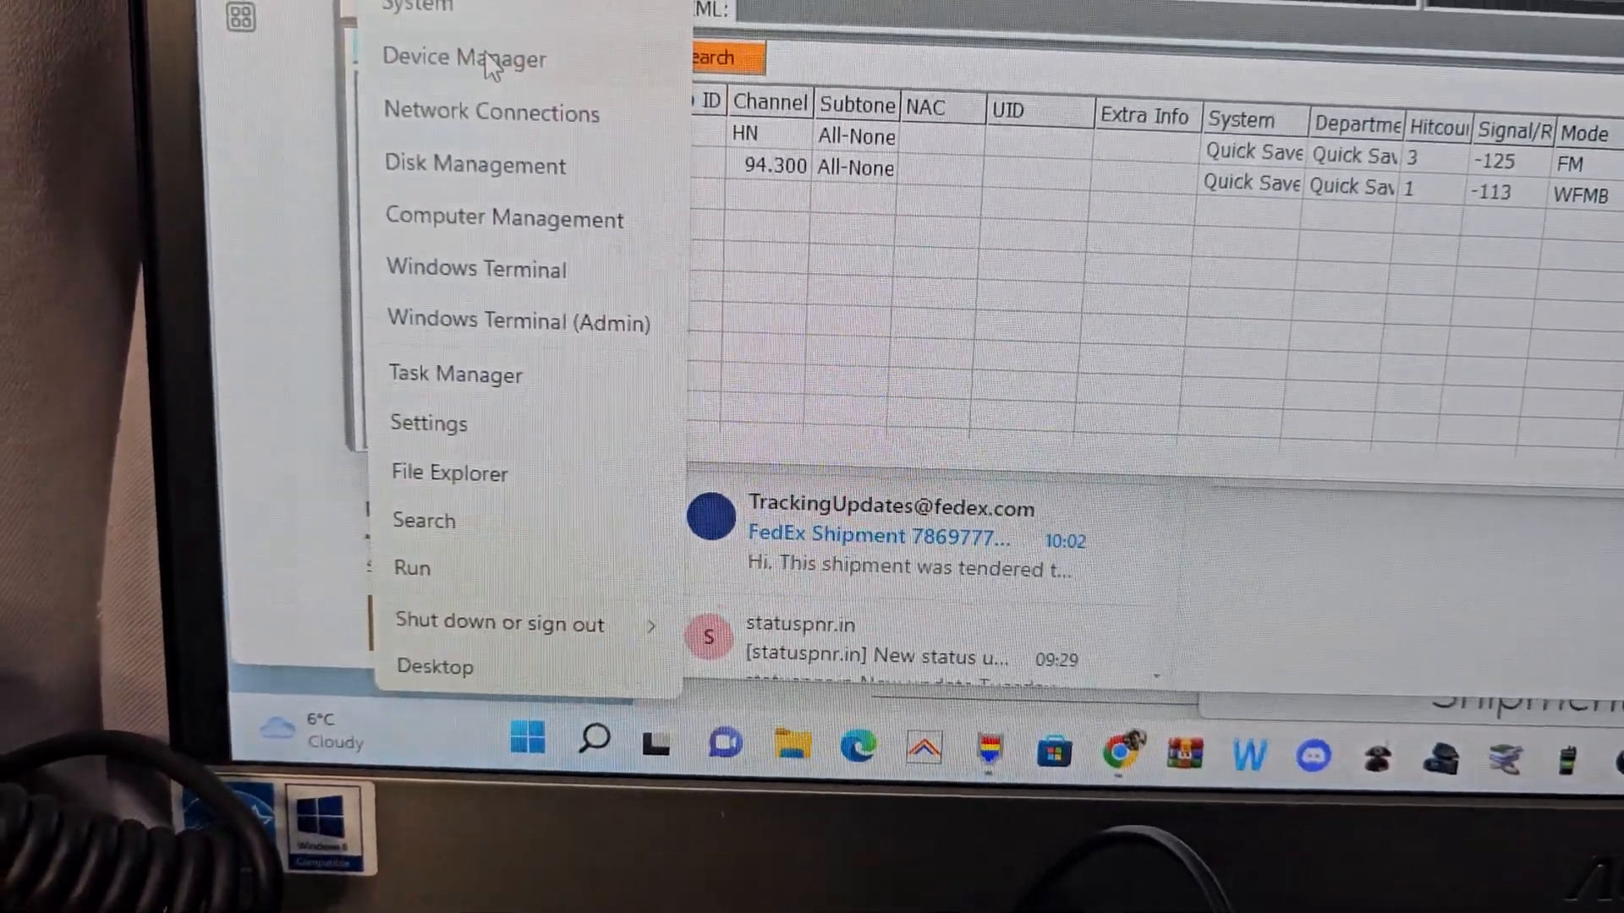
{"action": "left_click", "coordinate": [465, 57]}
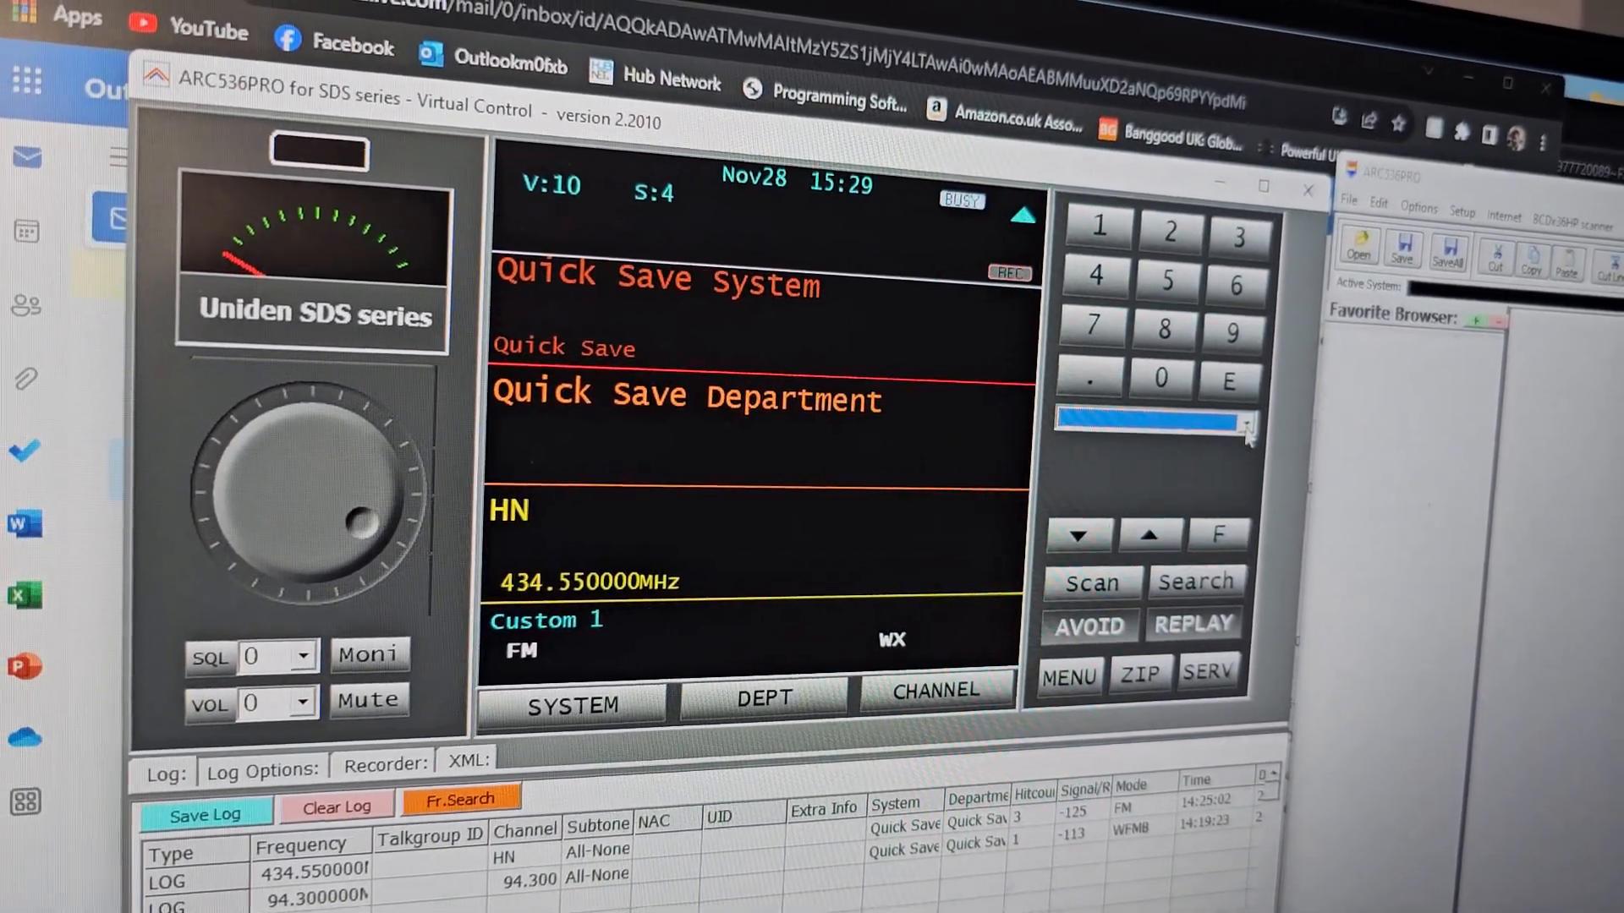
Close Virtual Control and maximise the main ARC536PRO window with the empty Favorite Browser
{"action": "left_click", "coordinate": [1253, 435]}
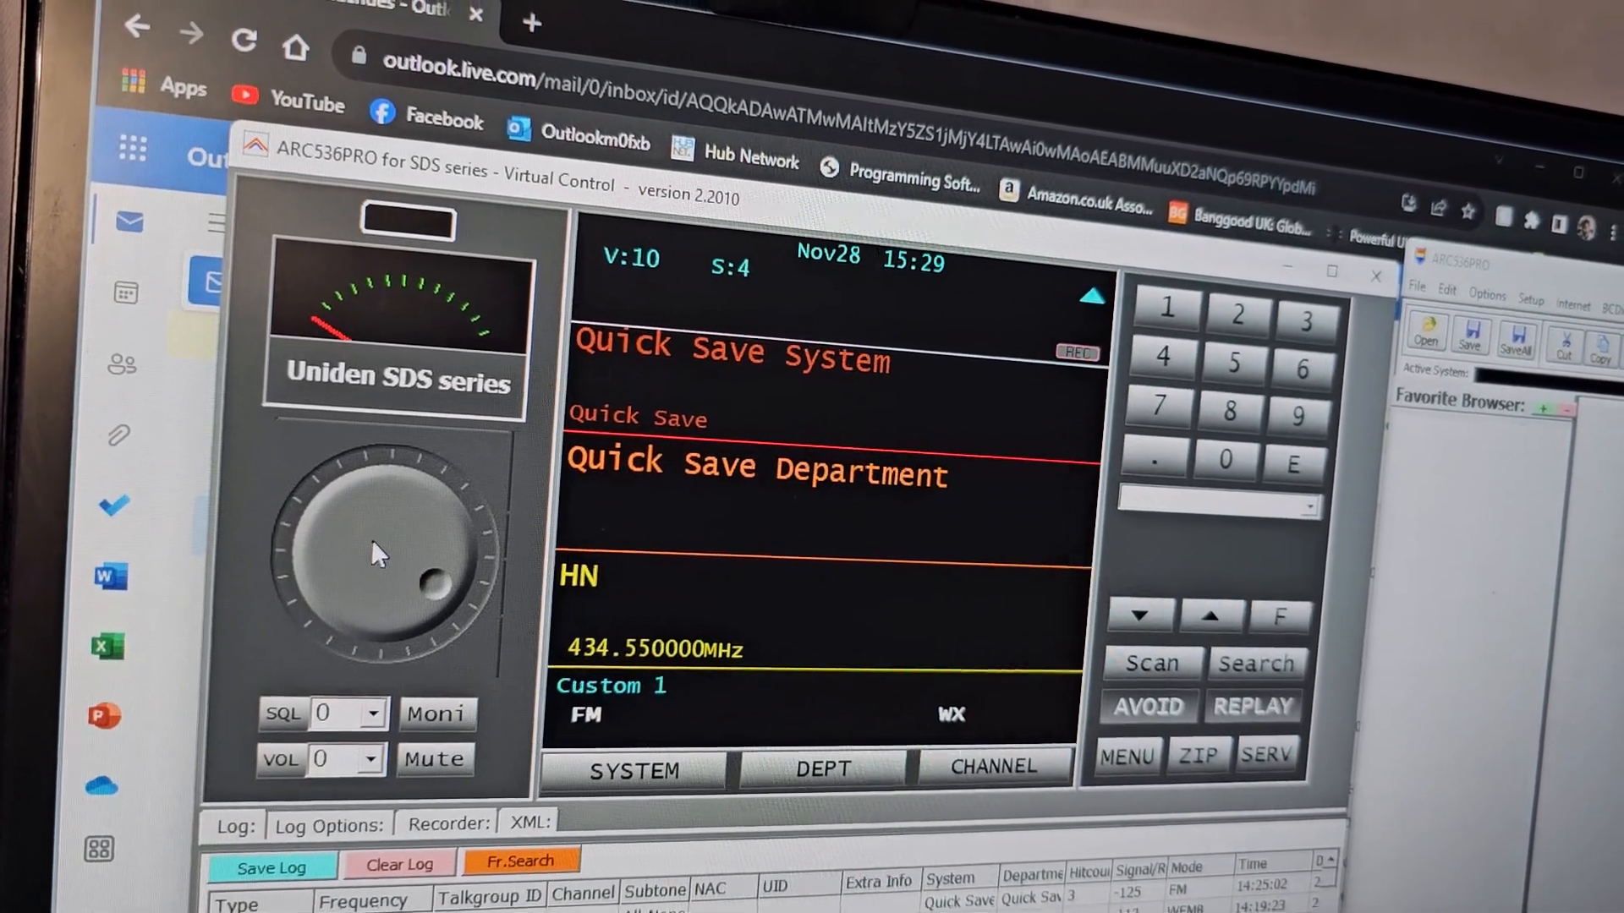
{"action": "left_click", "coordinate": [389, 712]}
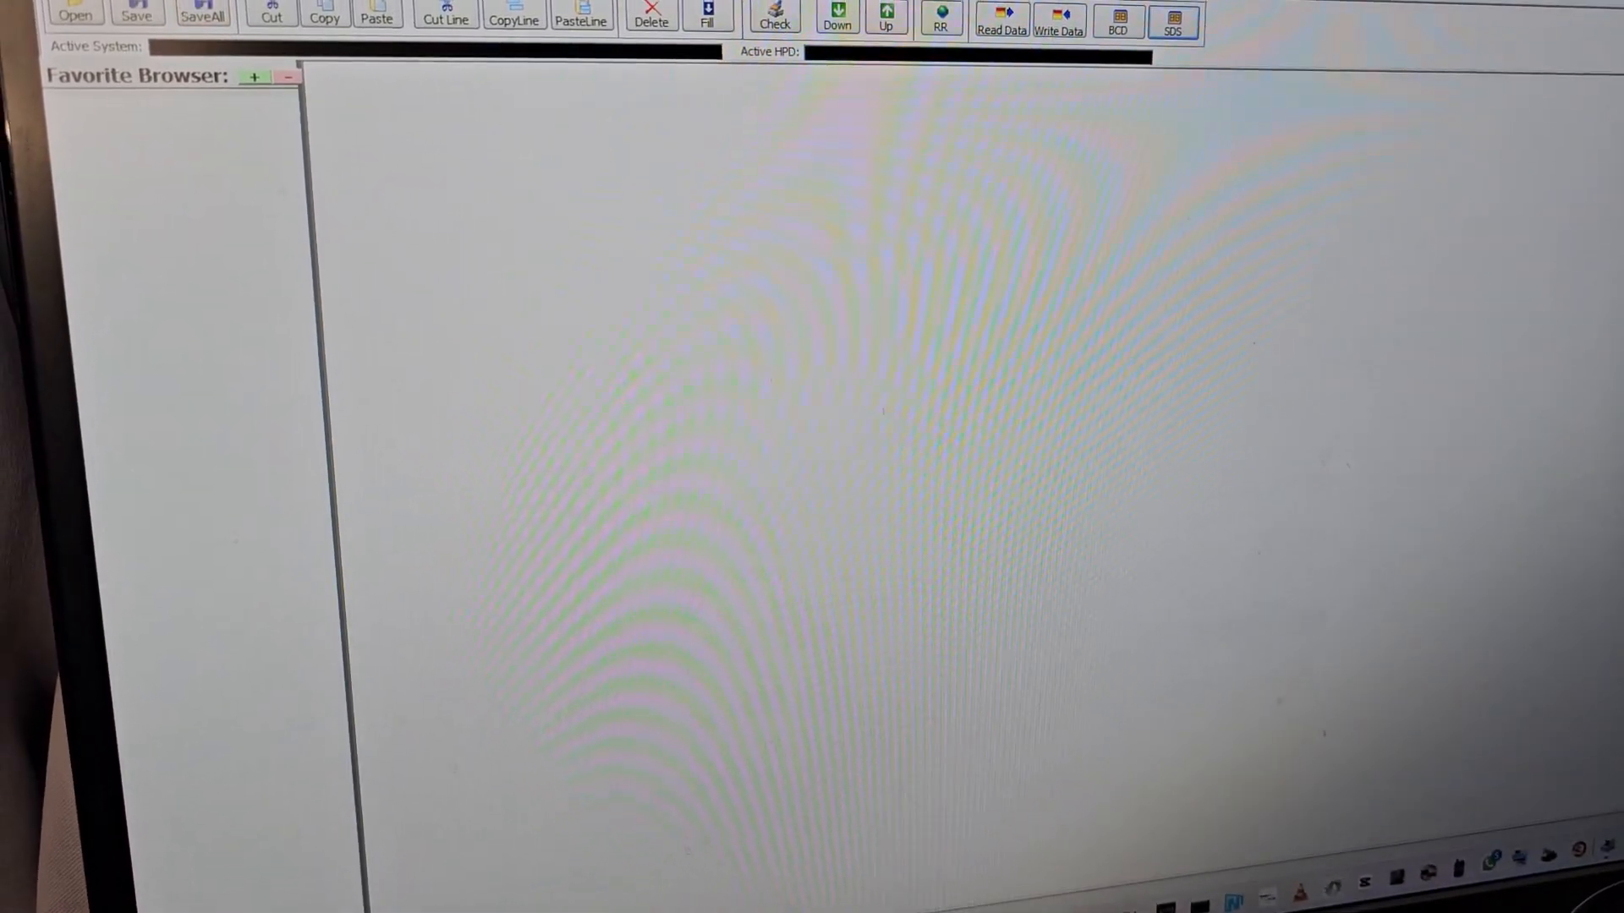
Choose Read from the scanner menu to show Load Favorite File from Scanner
{"action": "left_click", "coordinate": [587, 282]}
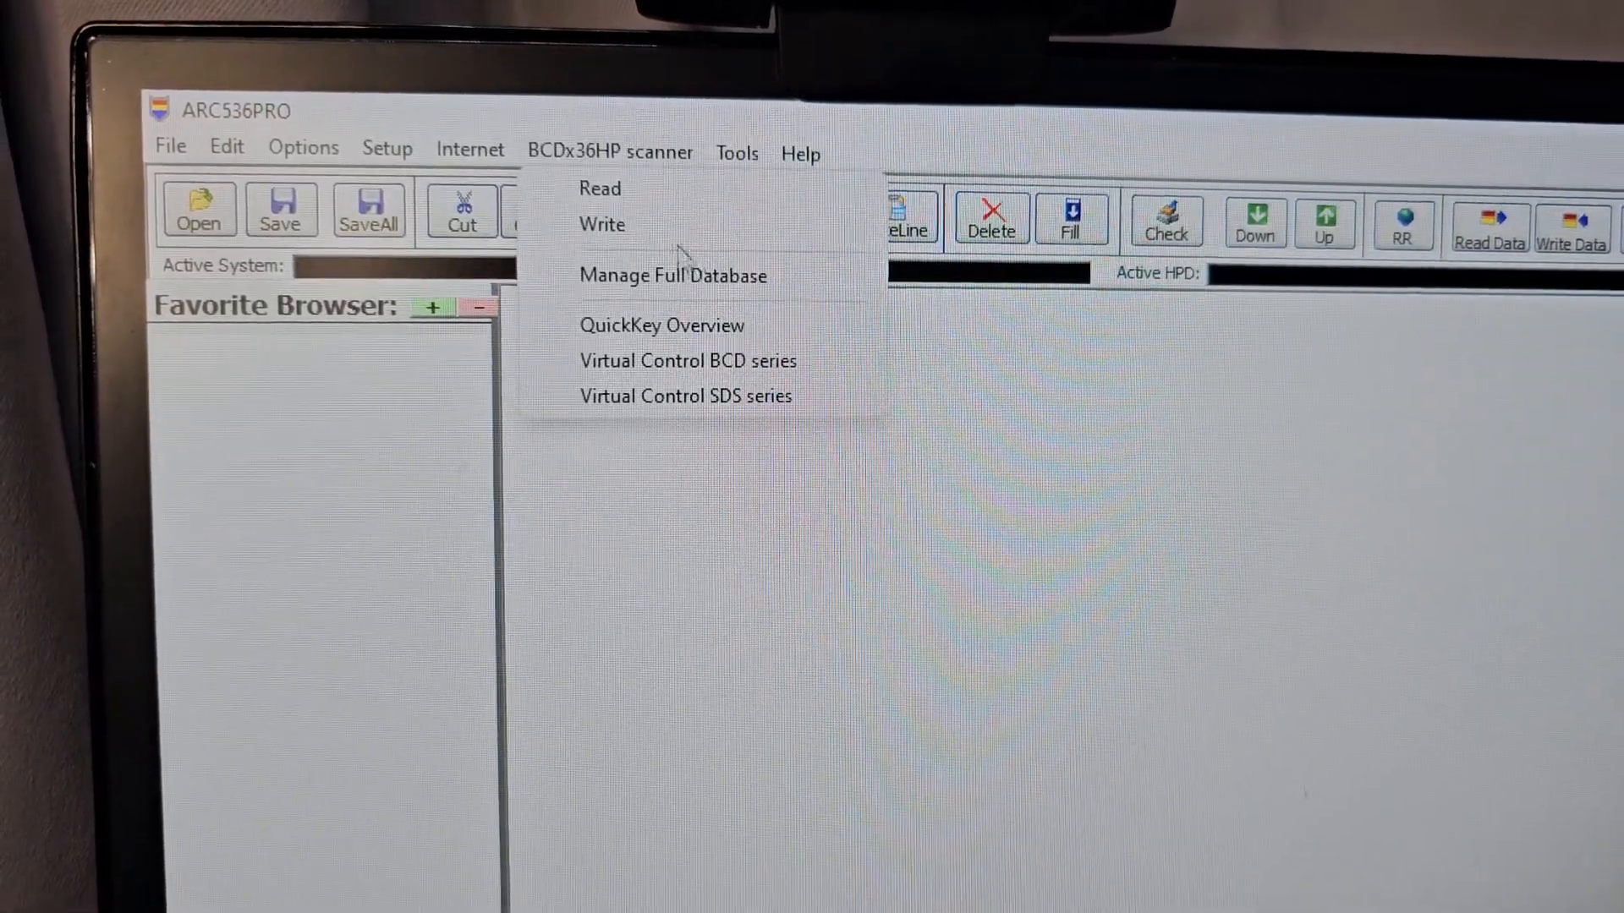
{"action": "left_click", "coordinate": [599, 187]}
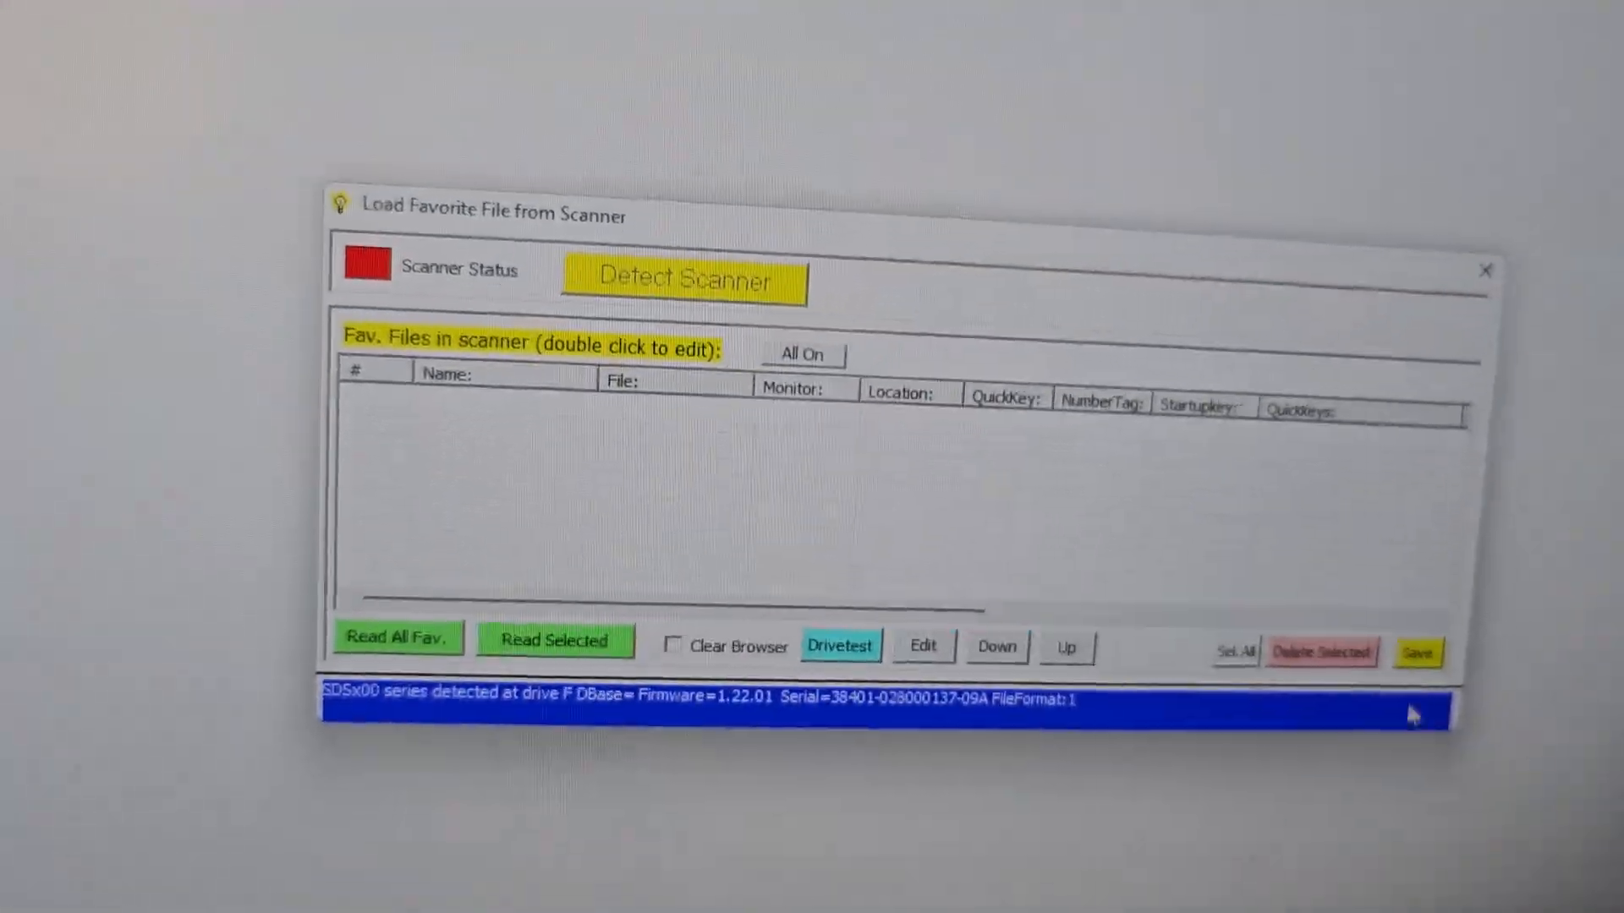
Detect the SDSx00 scanner on drive F and read all favourite lists (Ham, Marine, Airband)
{"action": "left_click", "coordinate": [396, 638]}
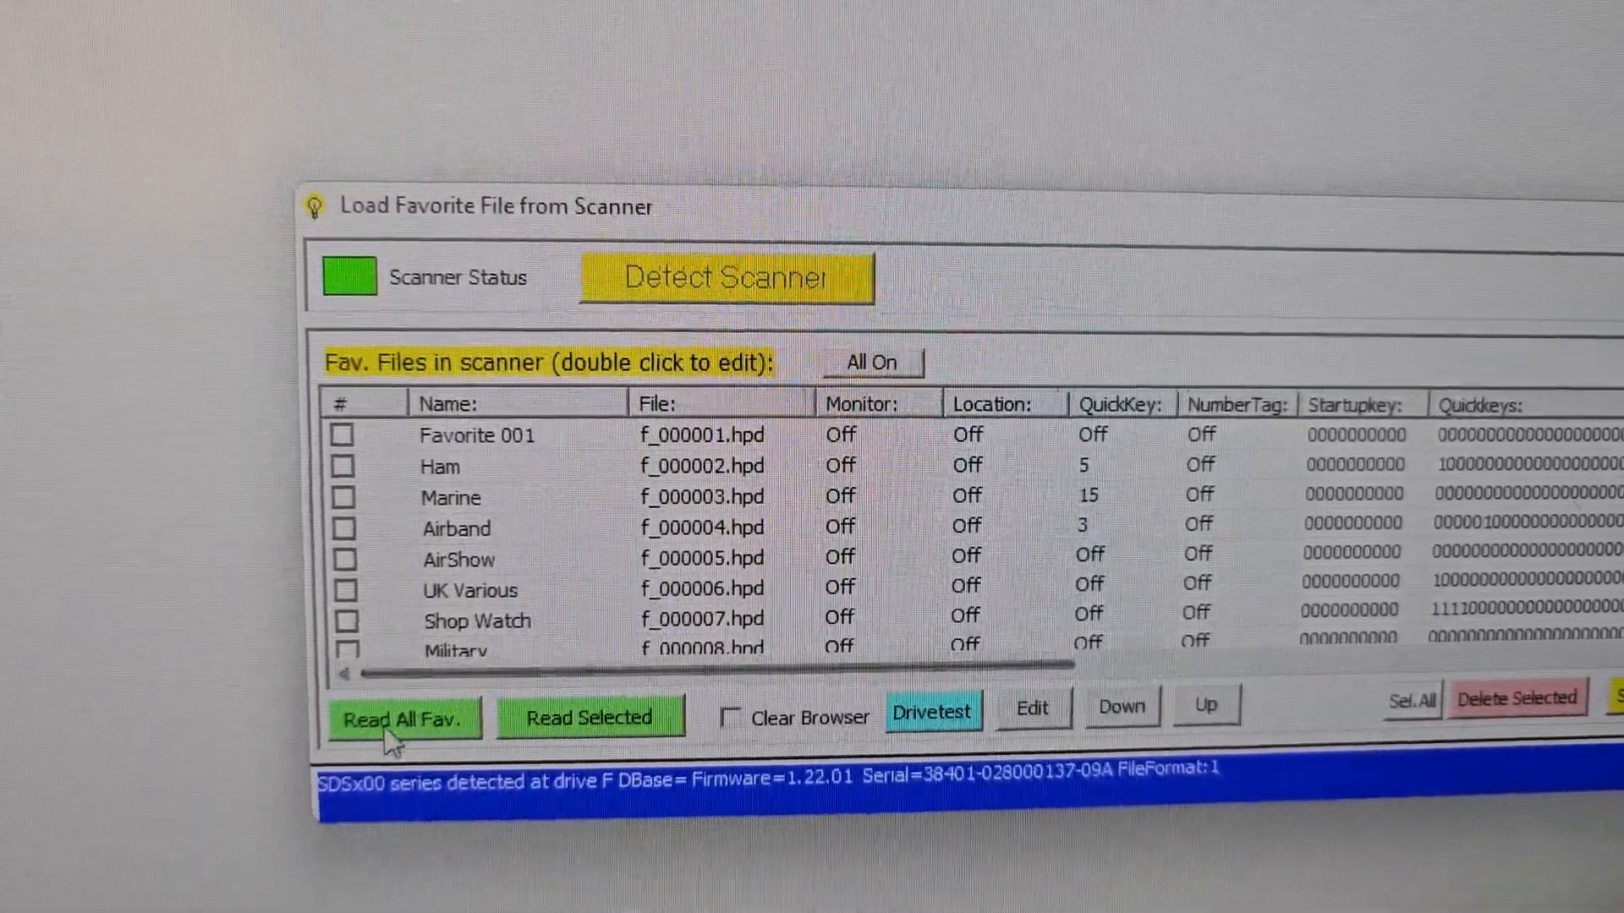
{"action": "left_click", "coordinate": [403, 717]}
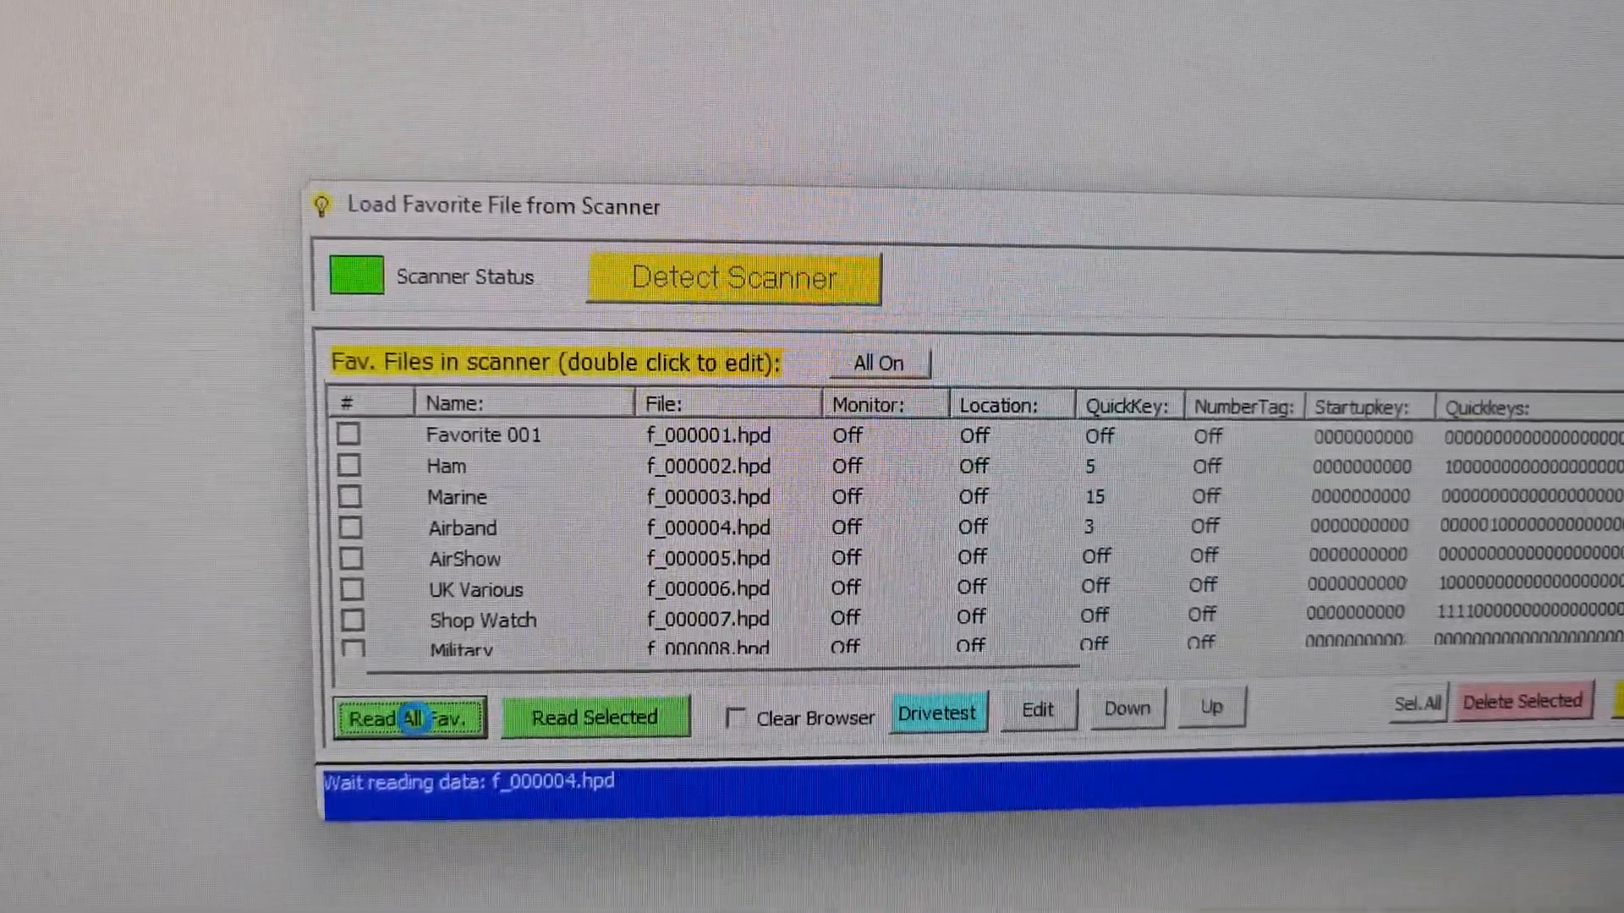